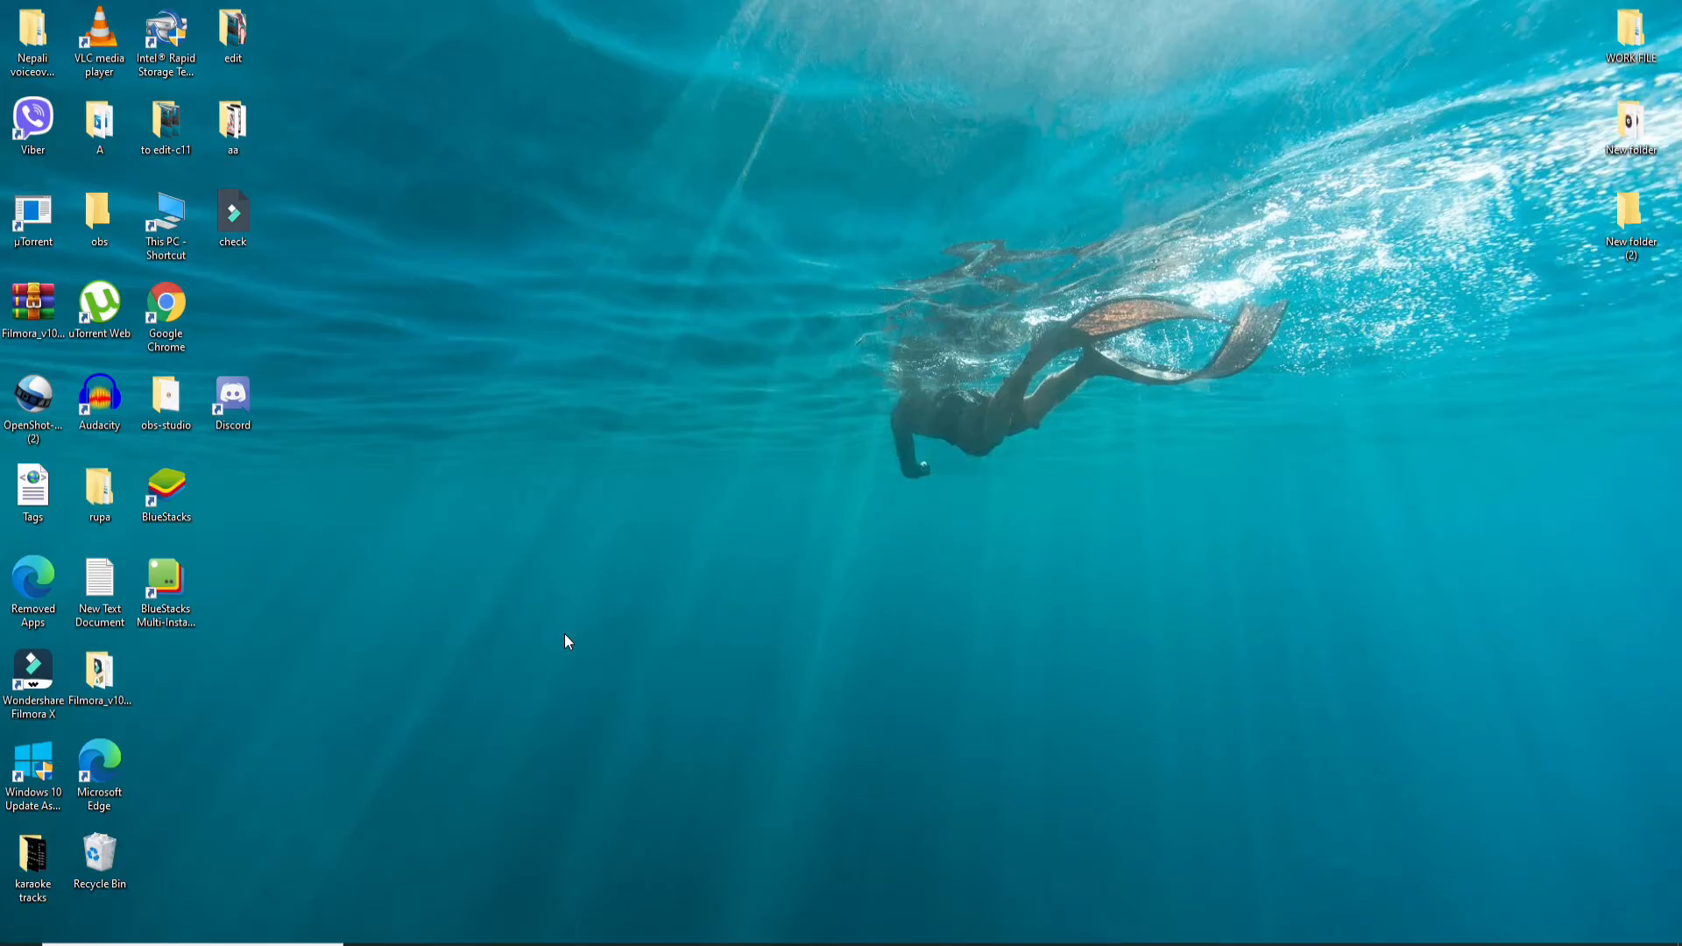
pyautogui.moveTo(549, 636)
pyautogui.write('www.')
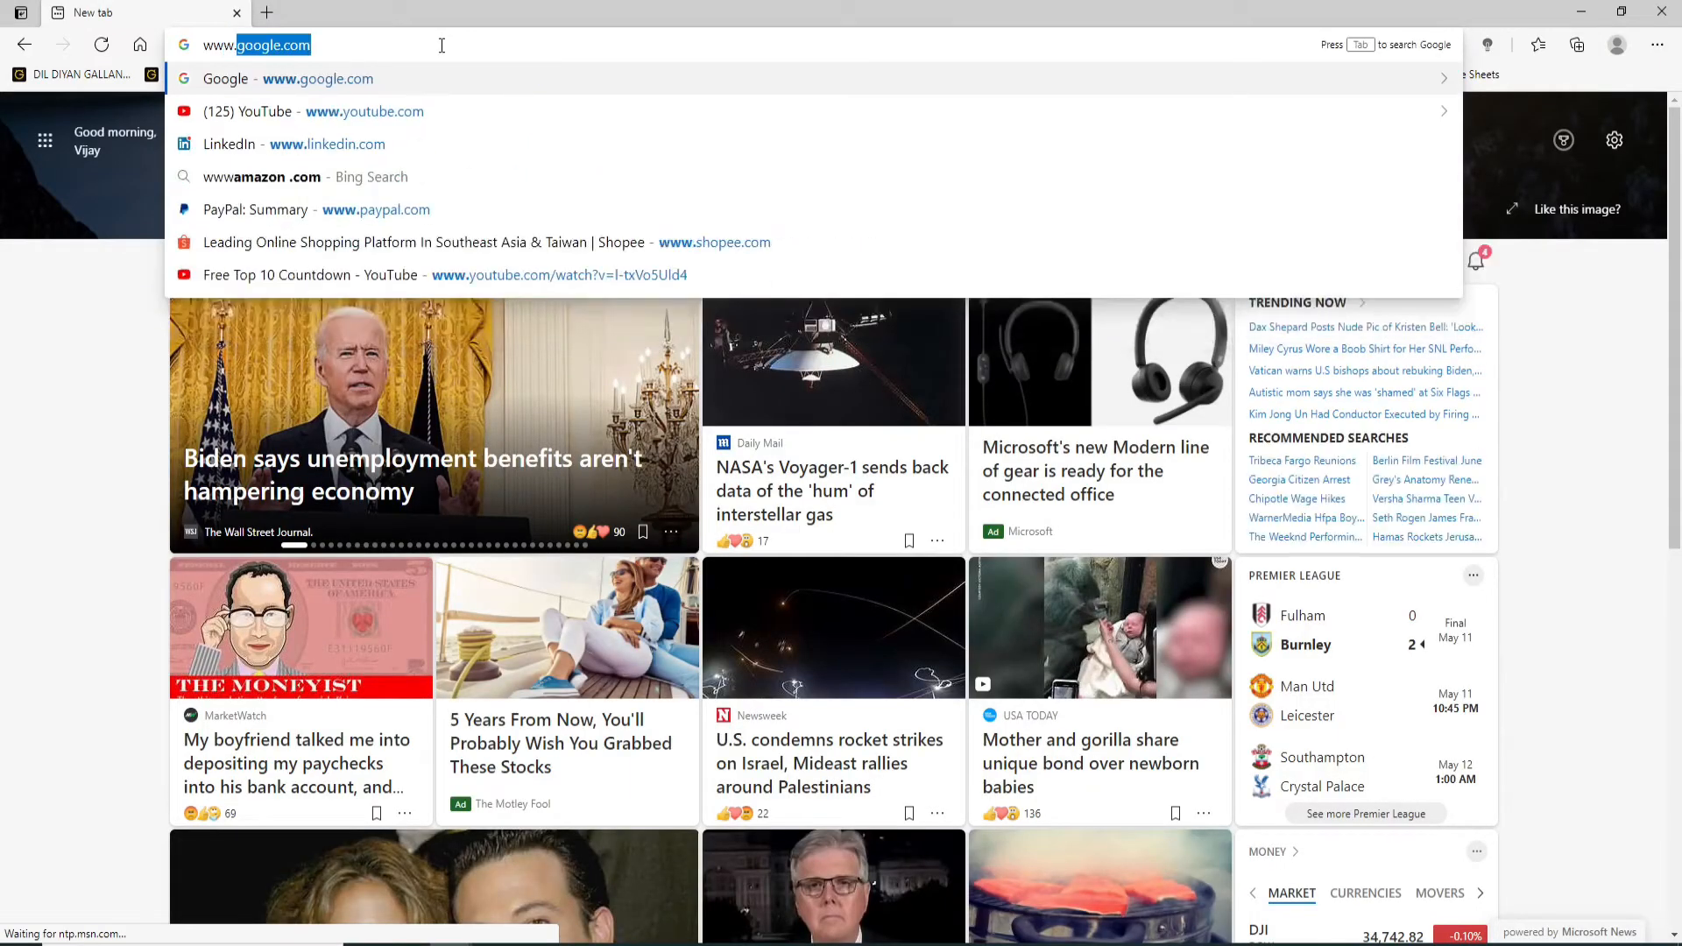
# - Navigate to duolingo.com to reach the Duolingo learn page for the Chinese course
pyautogui.write('duolingo.com/learn')
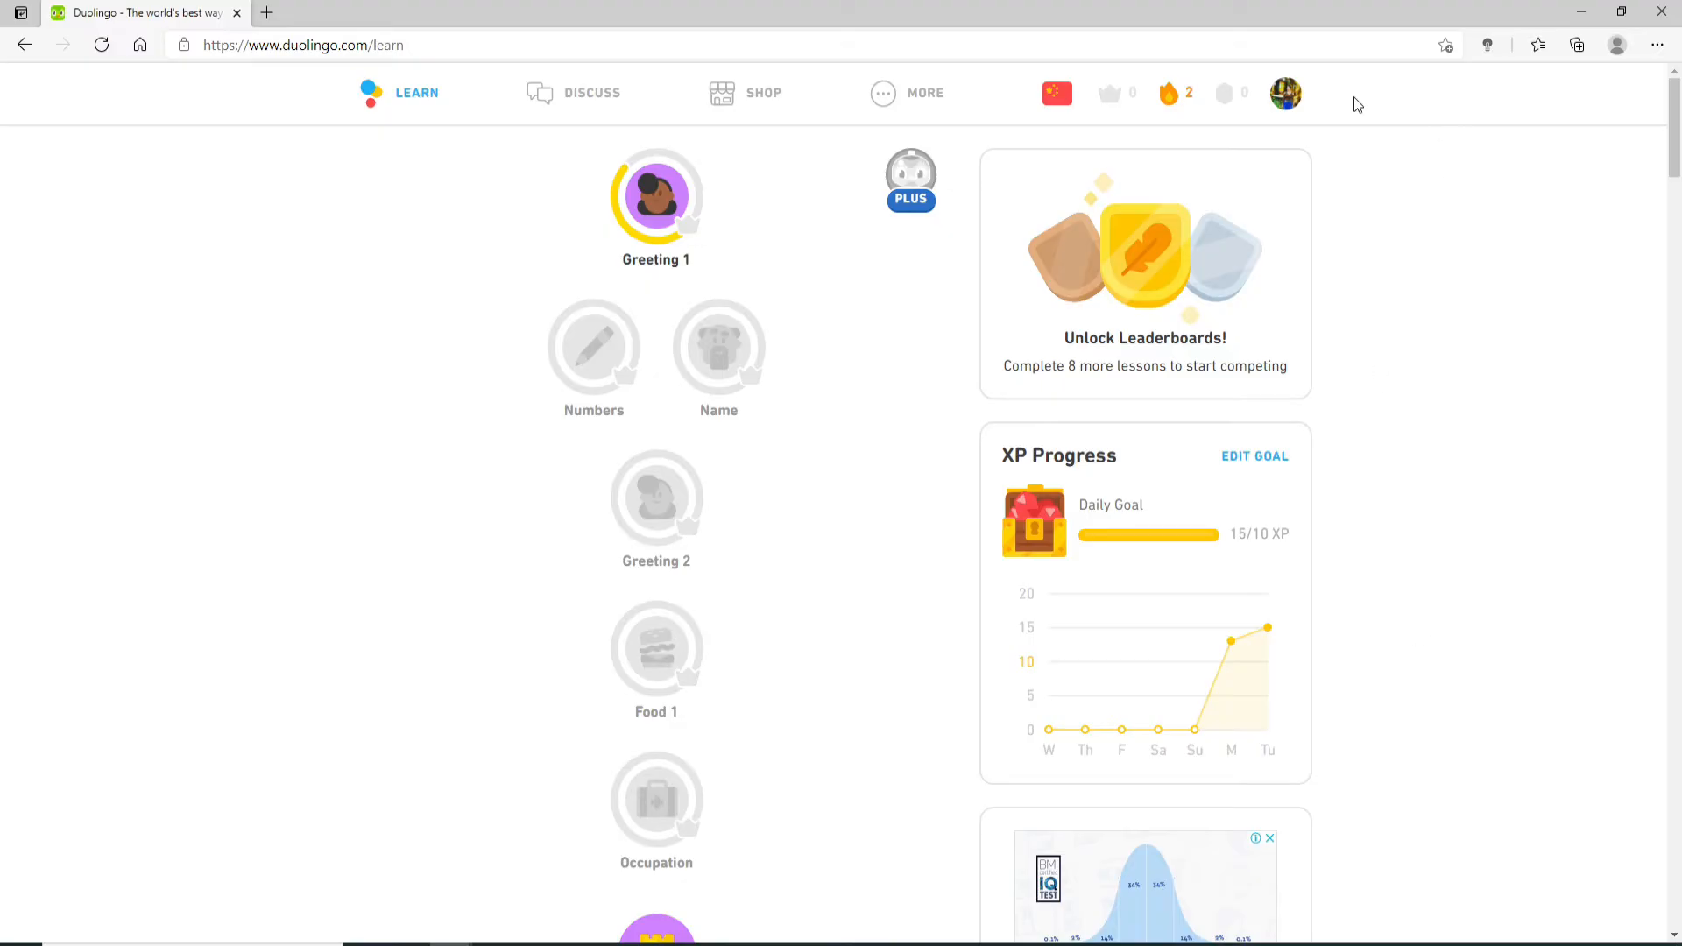
# - Reach the Learning language settings page via the avatar's account menu, showing Chinese as current
pyautogui.click(1231, 93)
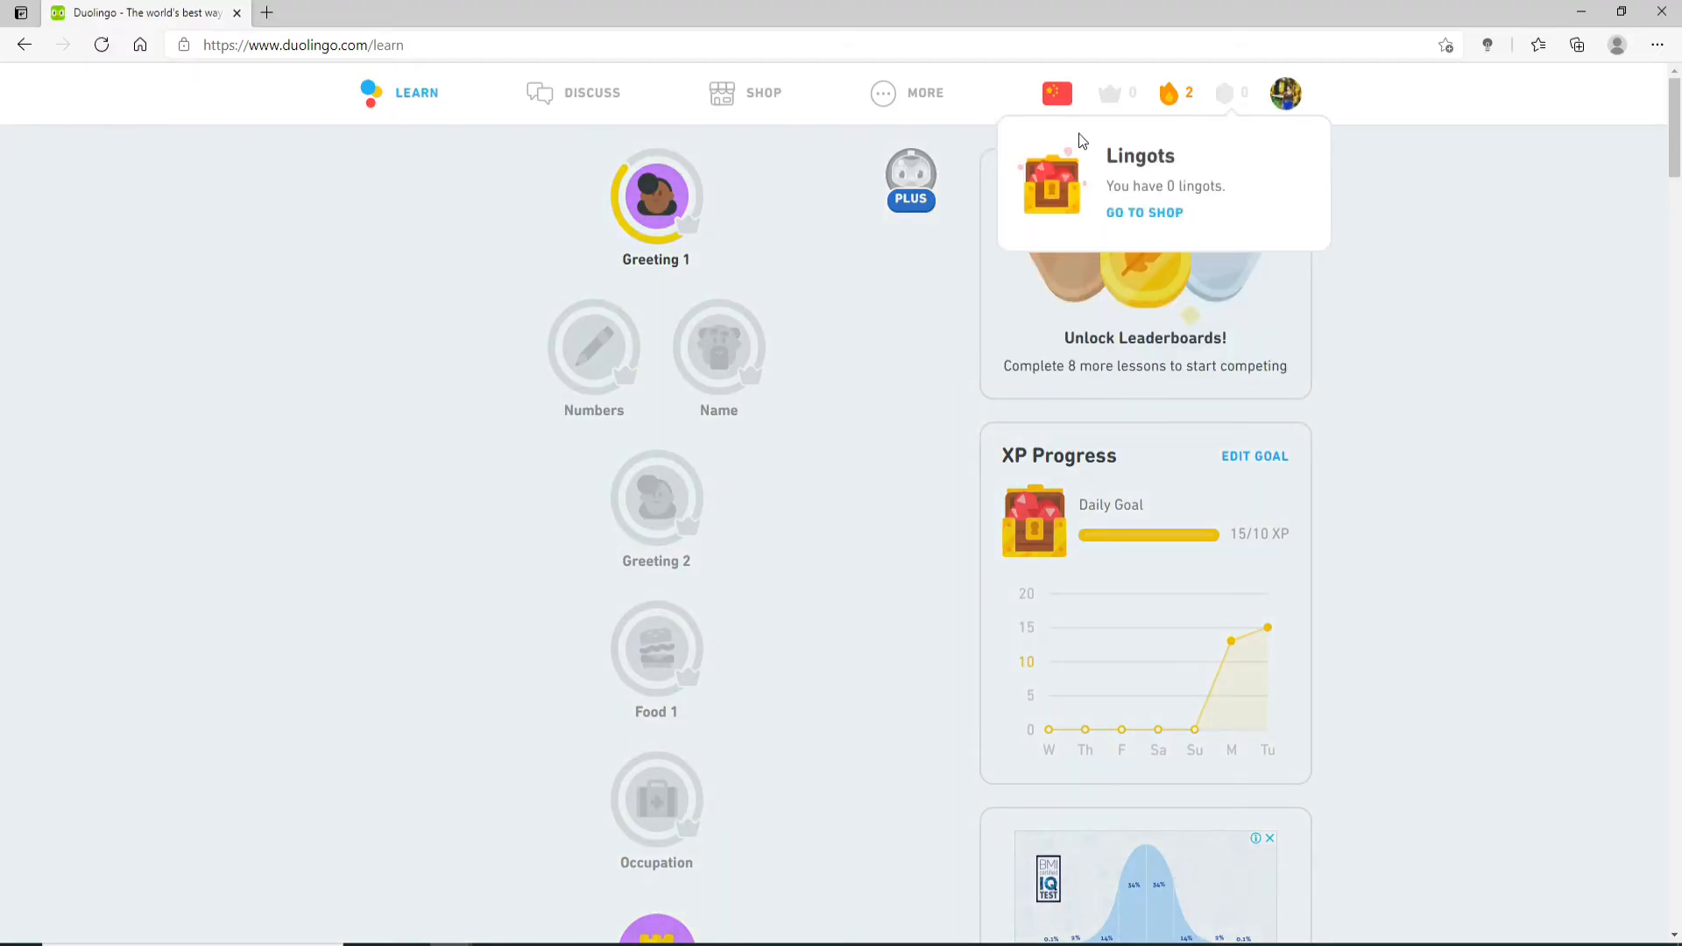
pyautogui.click(1284, 93)
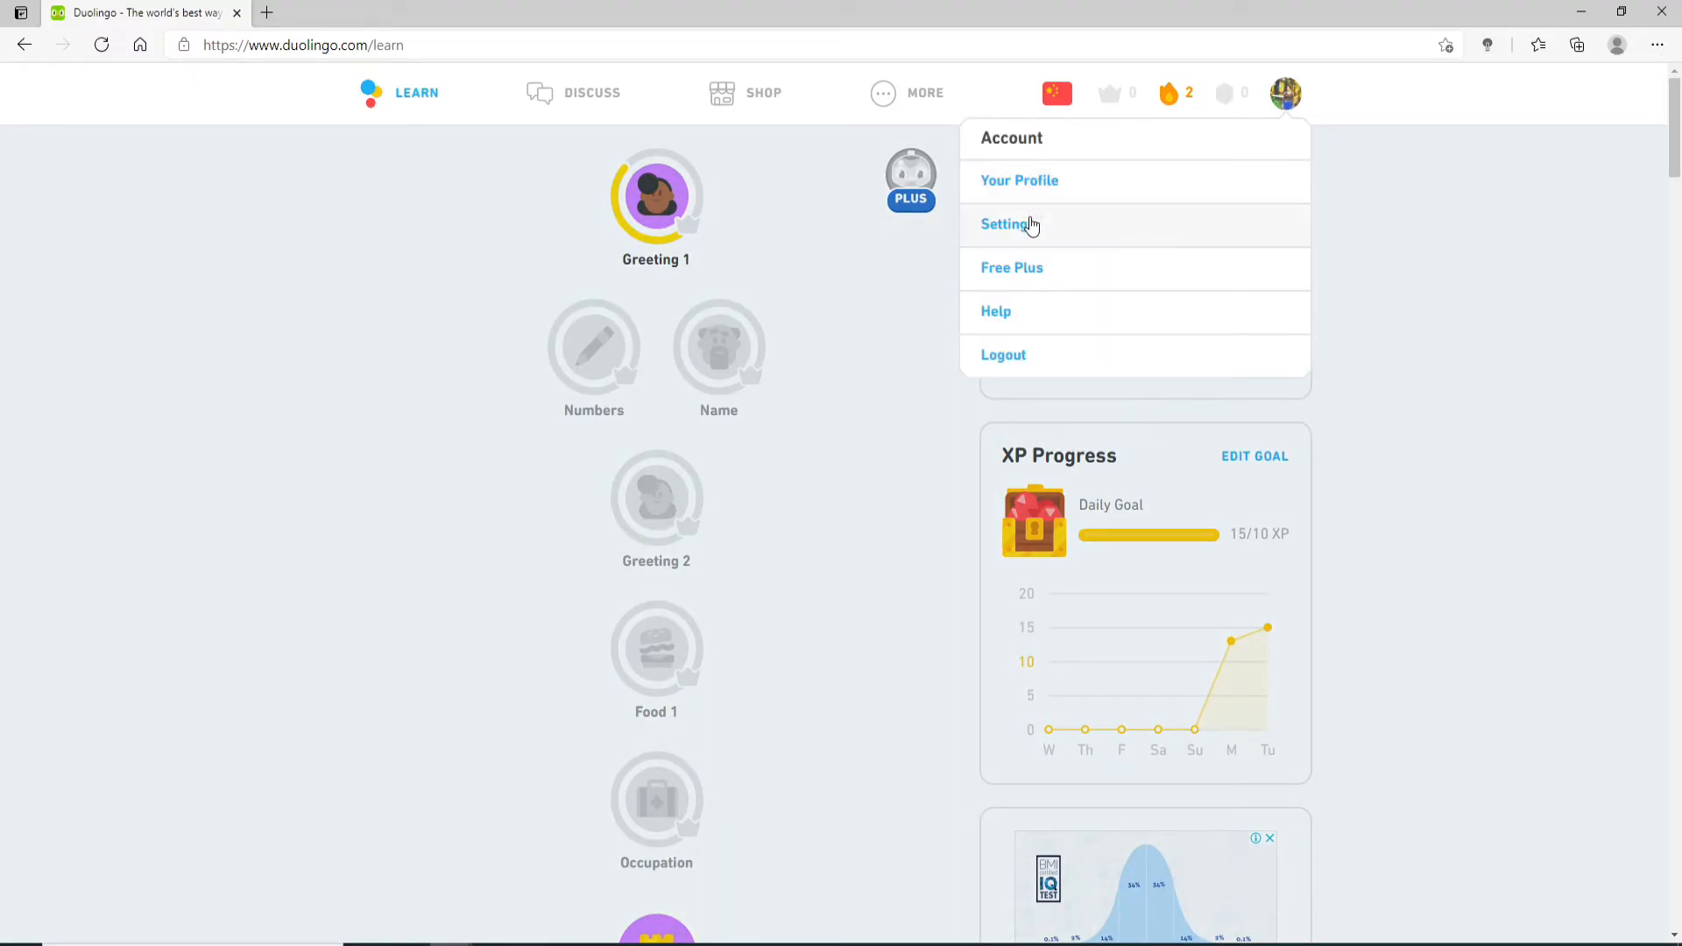
pyautogui.click(1006, 225)
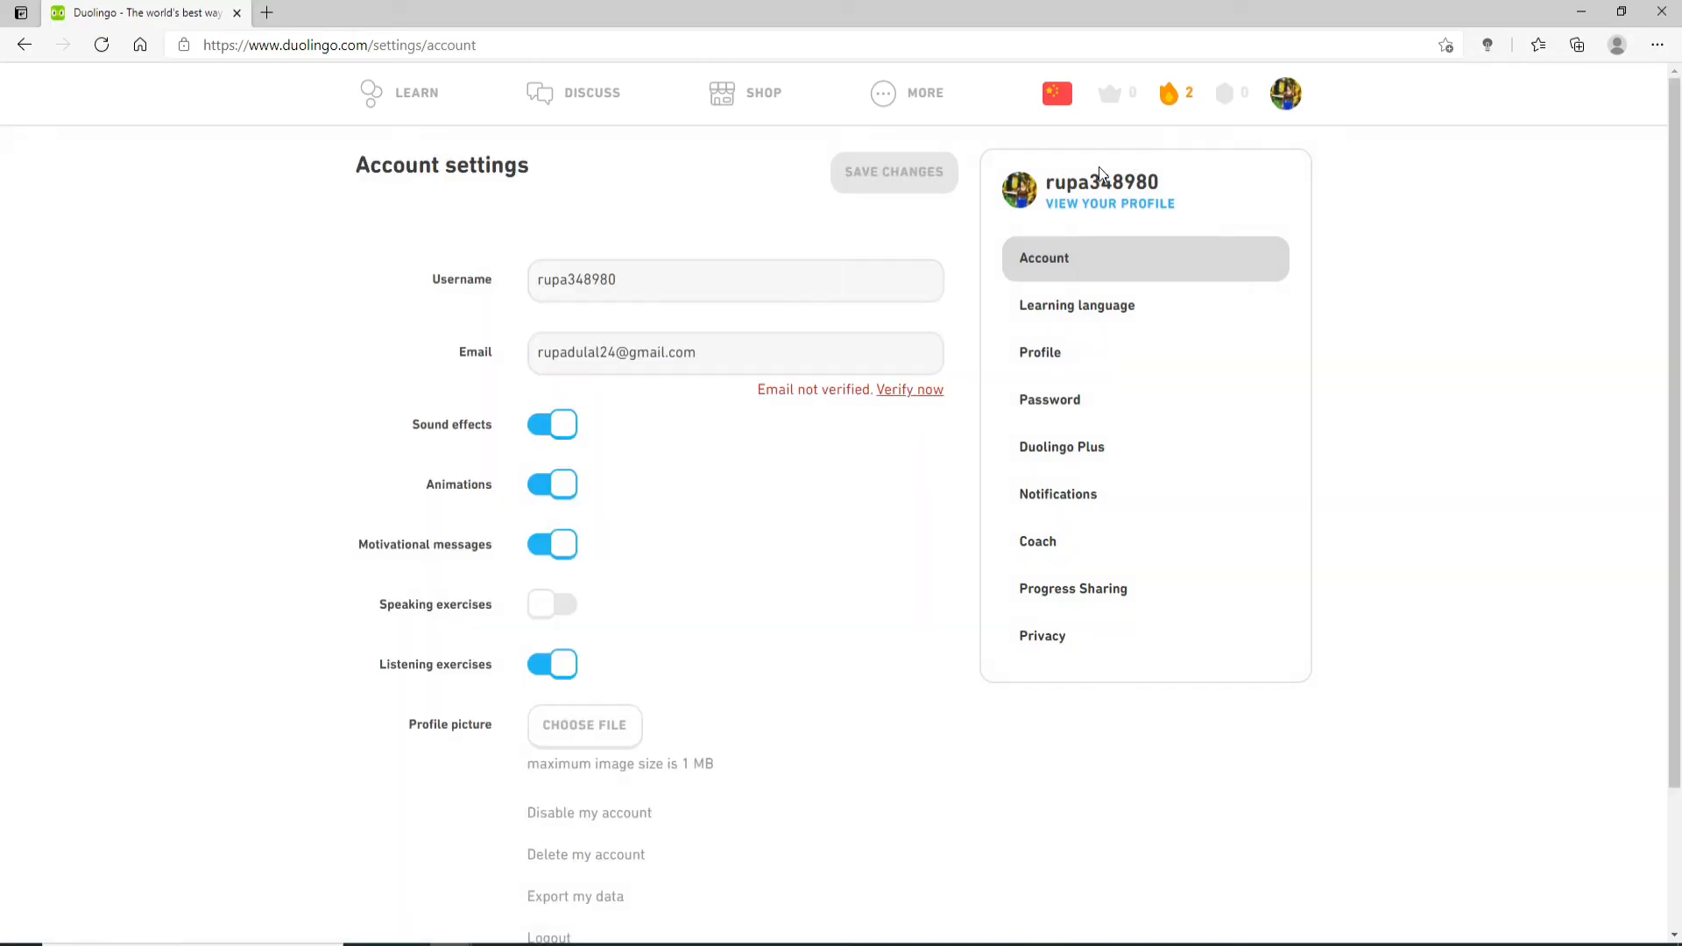
pyautogui.click(1076, 305)
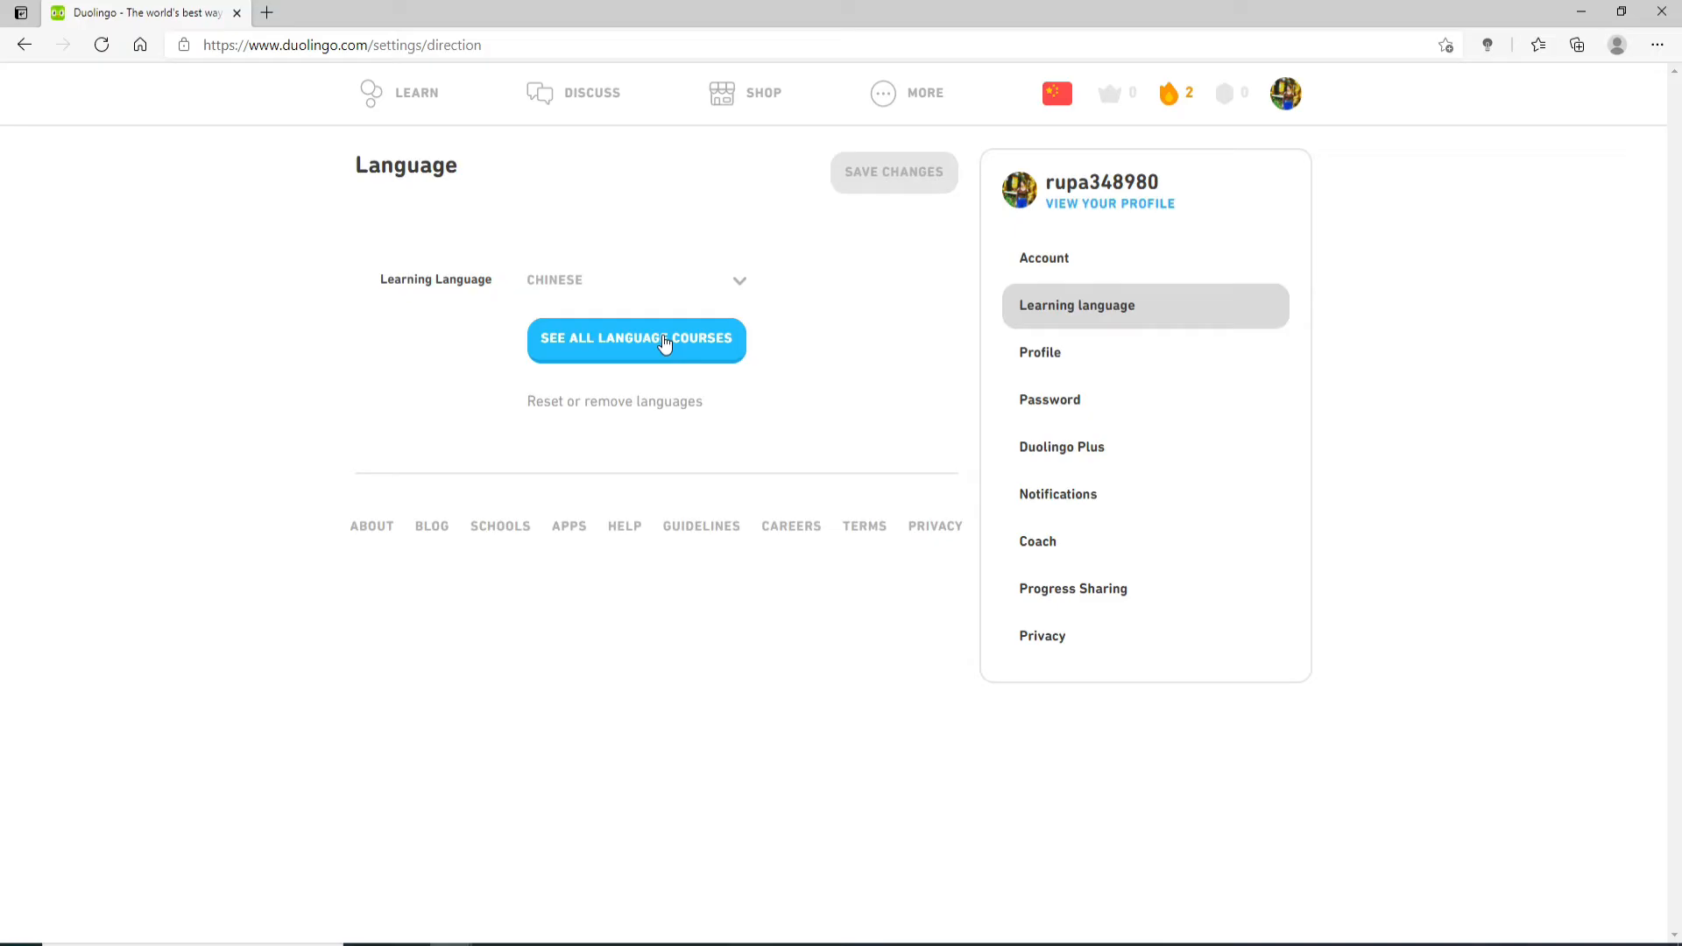
# - Set I Speak to Bahasa Indonesia and start the English course for Indonesian speakers
pyautogui.click(637, 338)
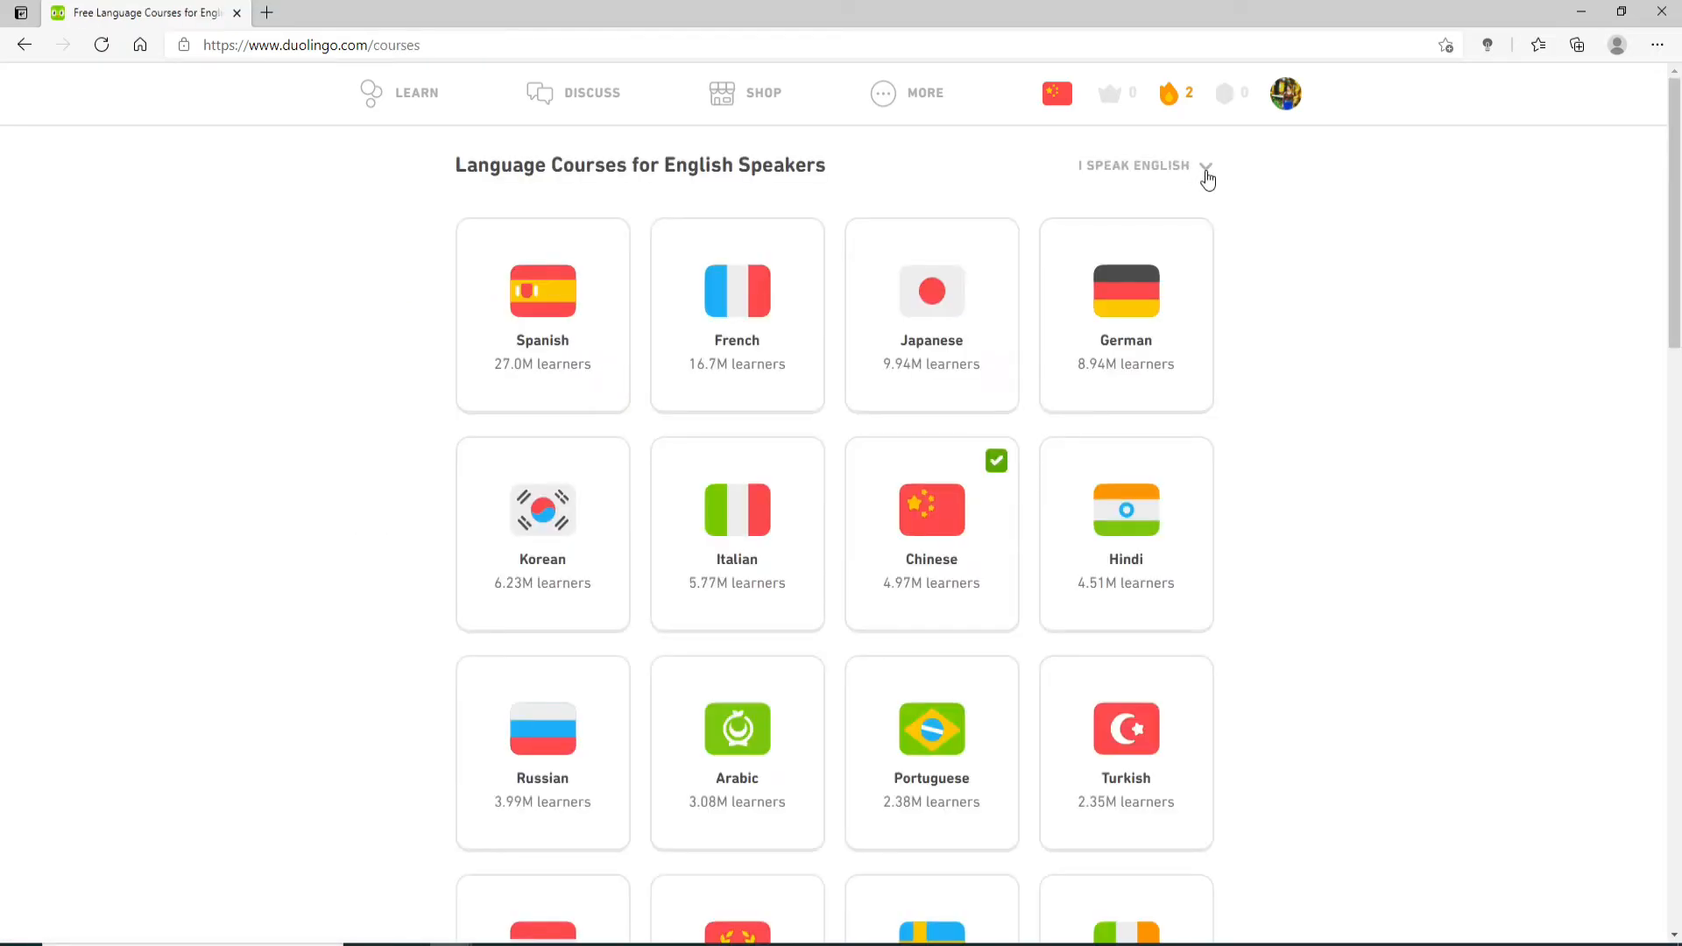
pyautogui.click(1144, 164)
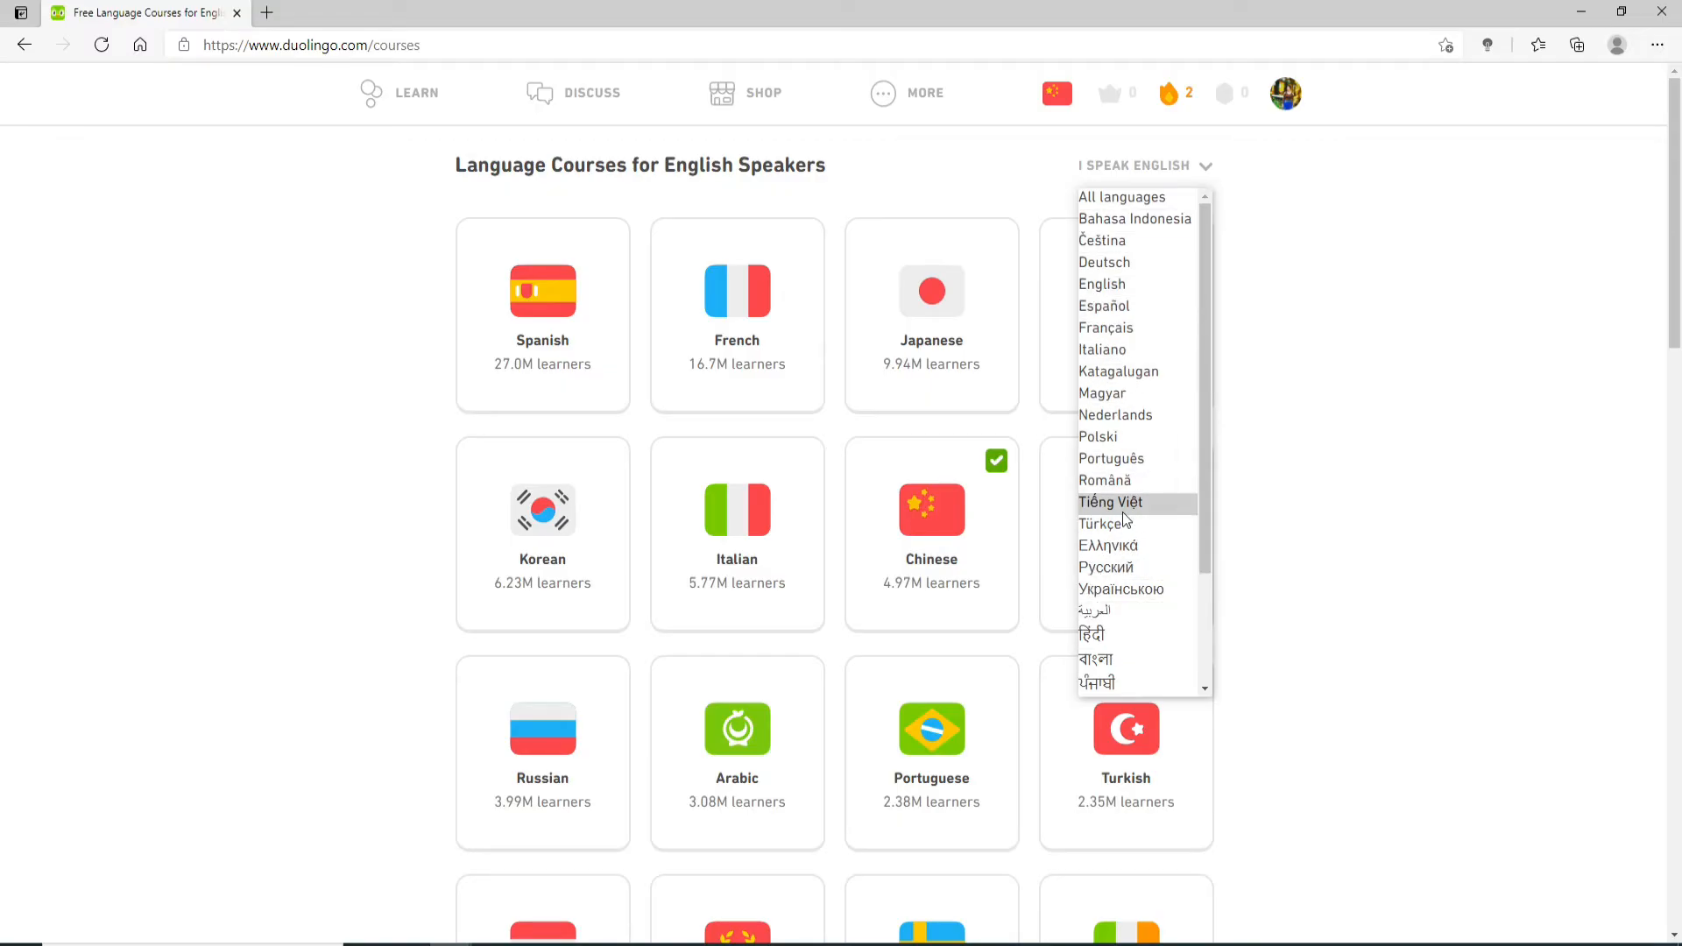
pyautogui.click(1136, 217)
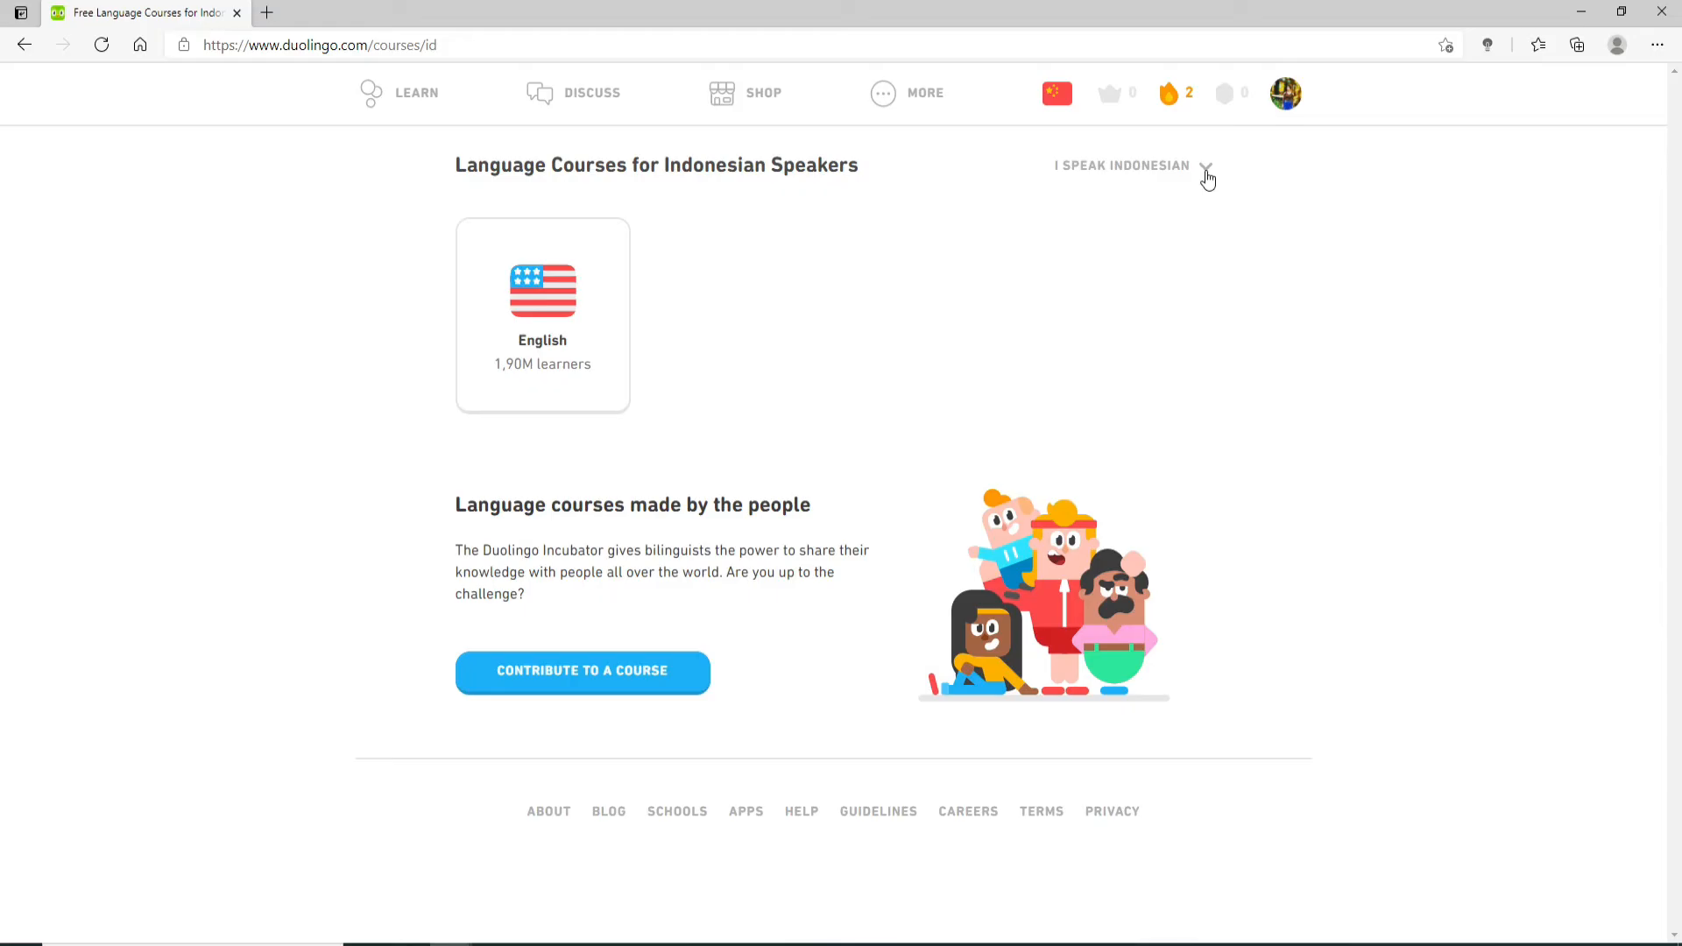
pyautogui.moveTo(1069, 187)
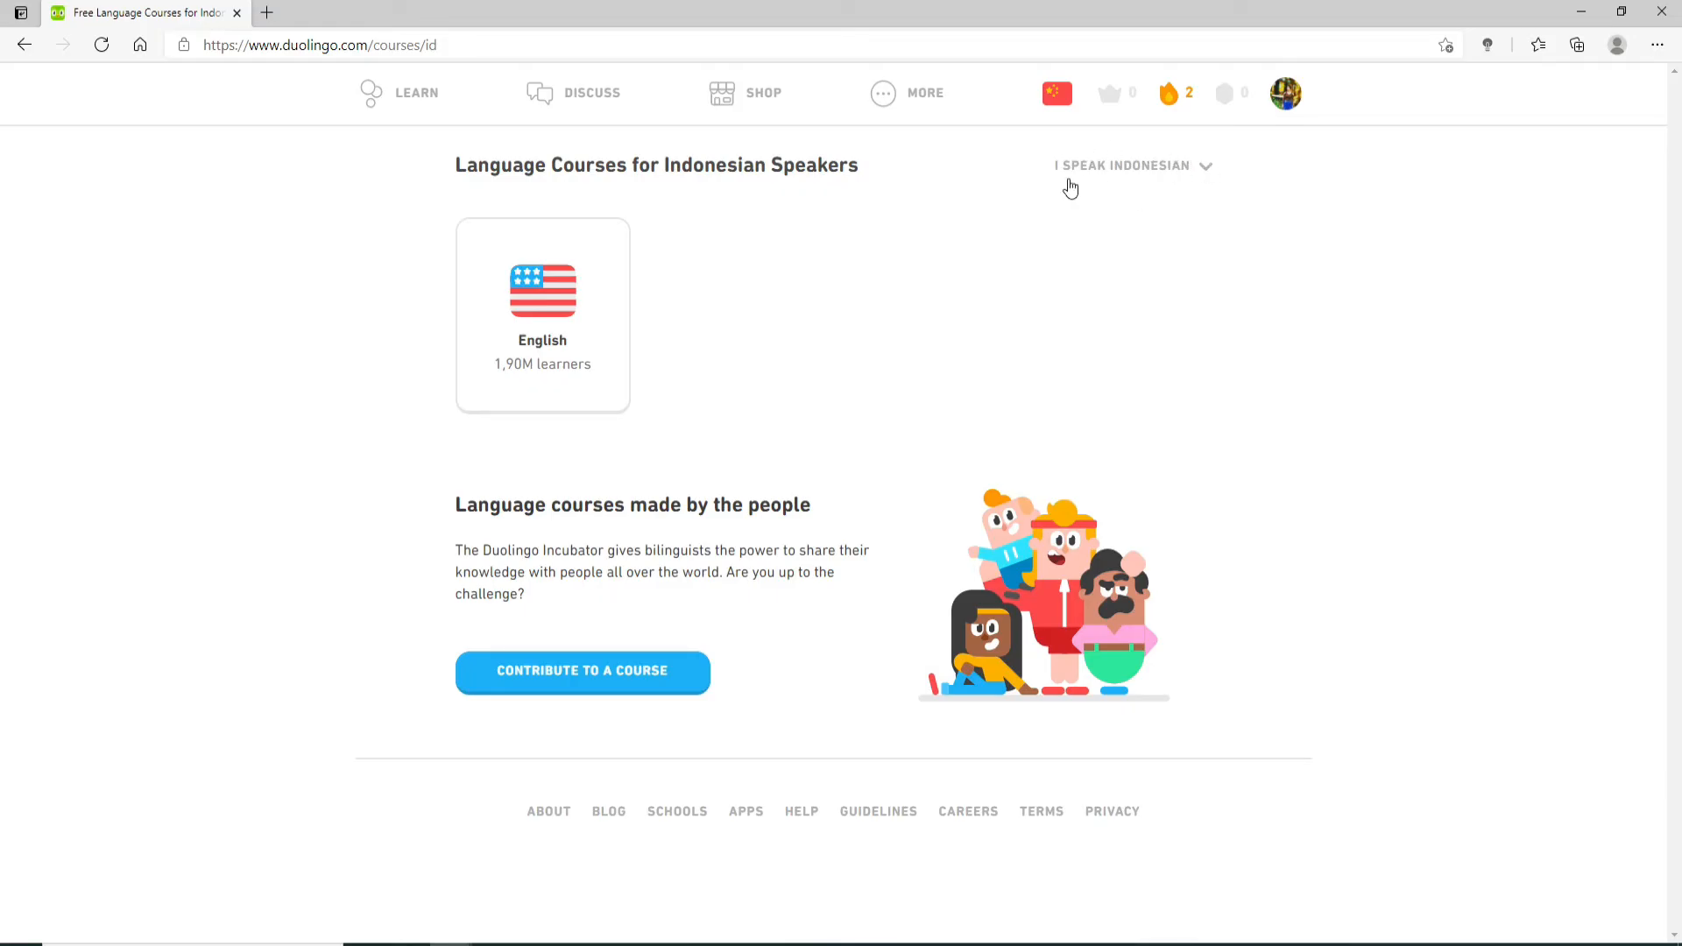
pyautogui.moveTo(1127, 173)
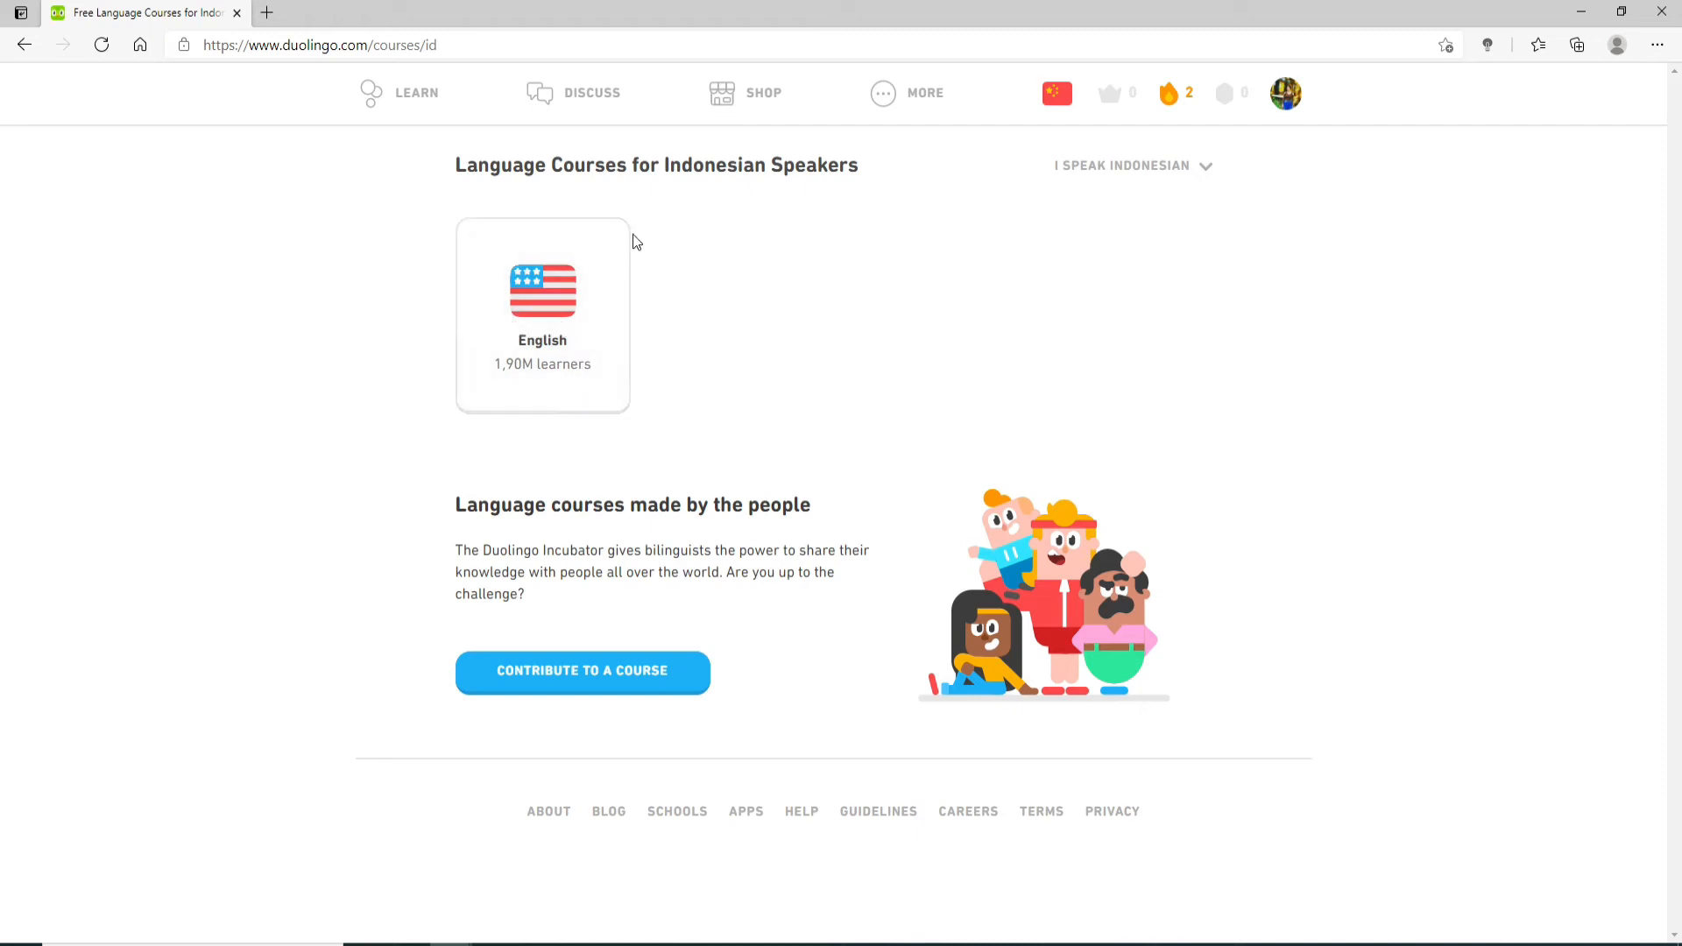
pyautogui.click(541, 299)
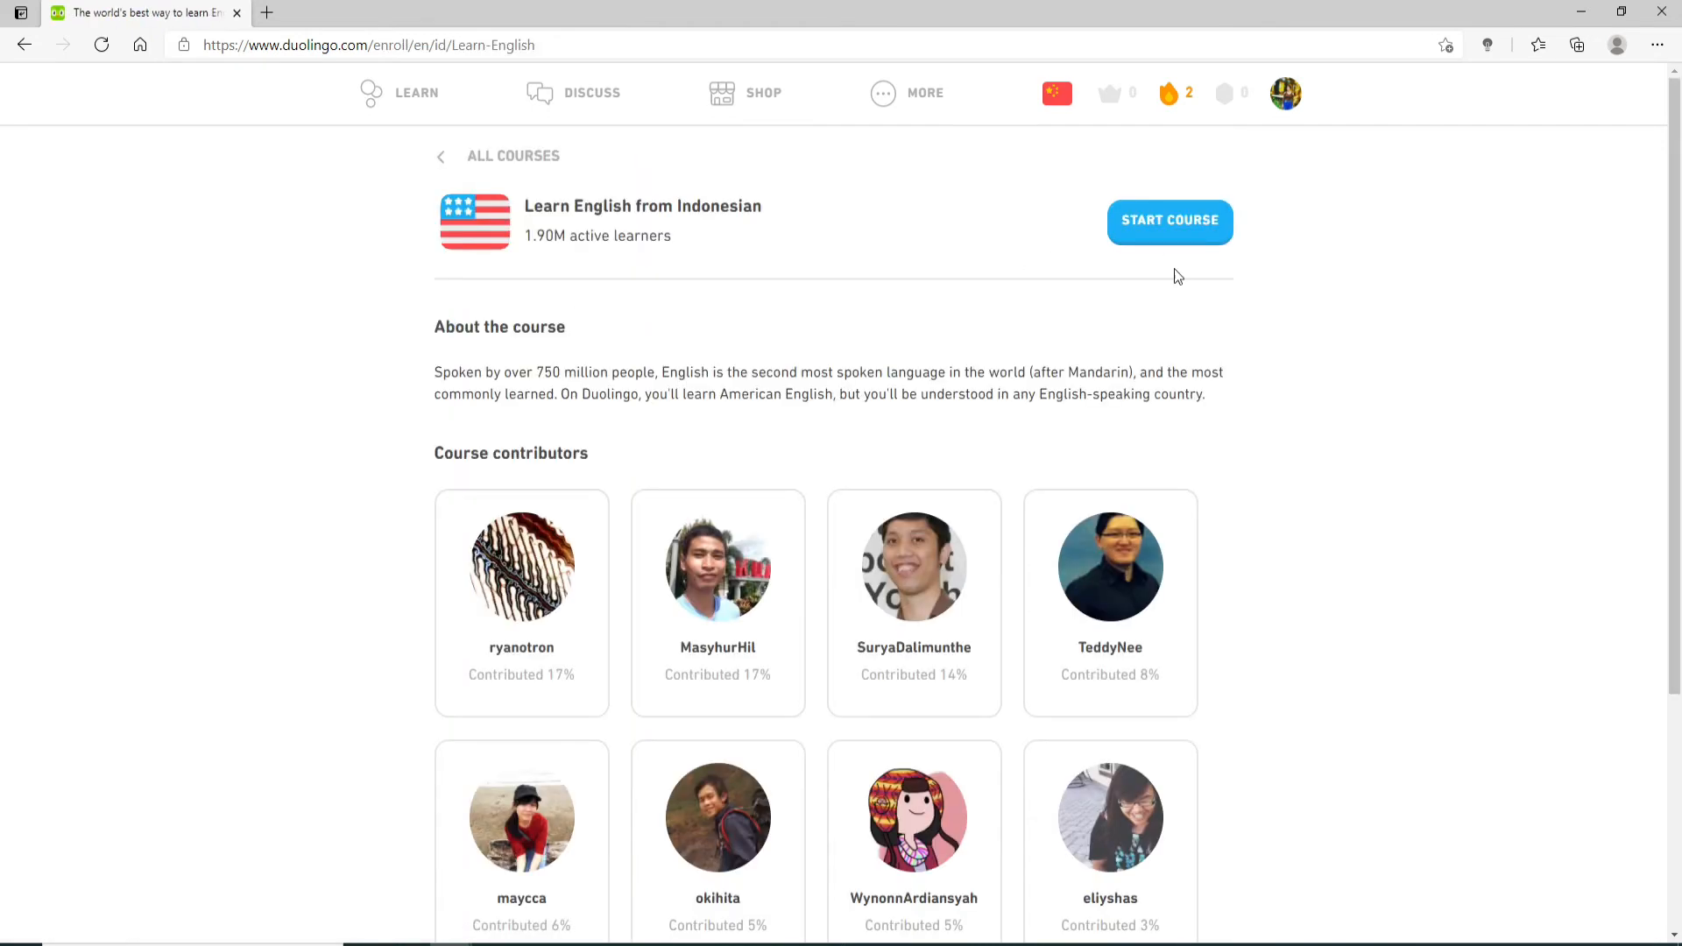
pyautogui.click(1169, 221)
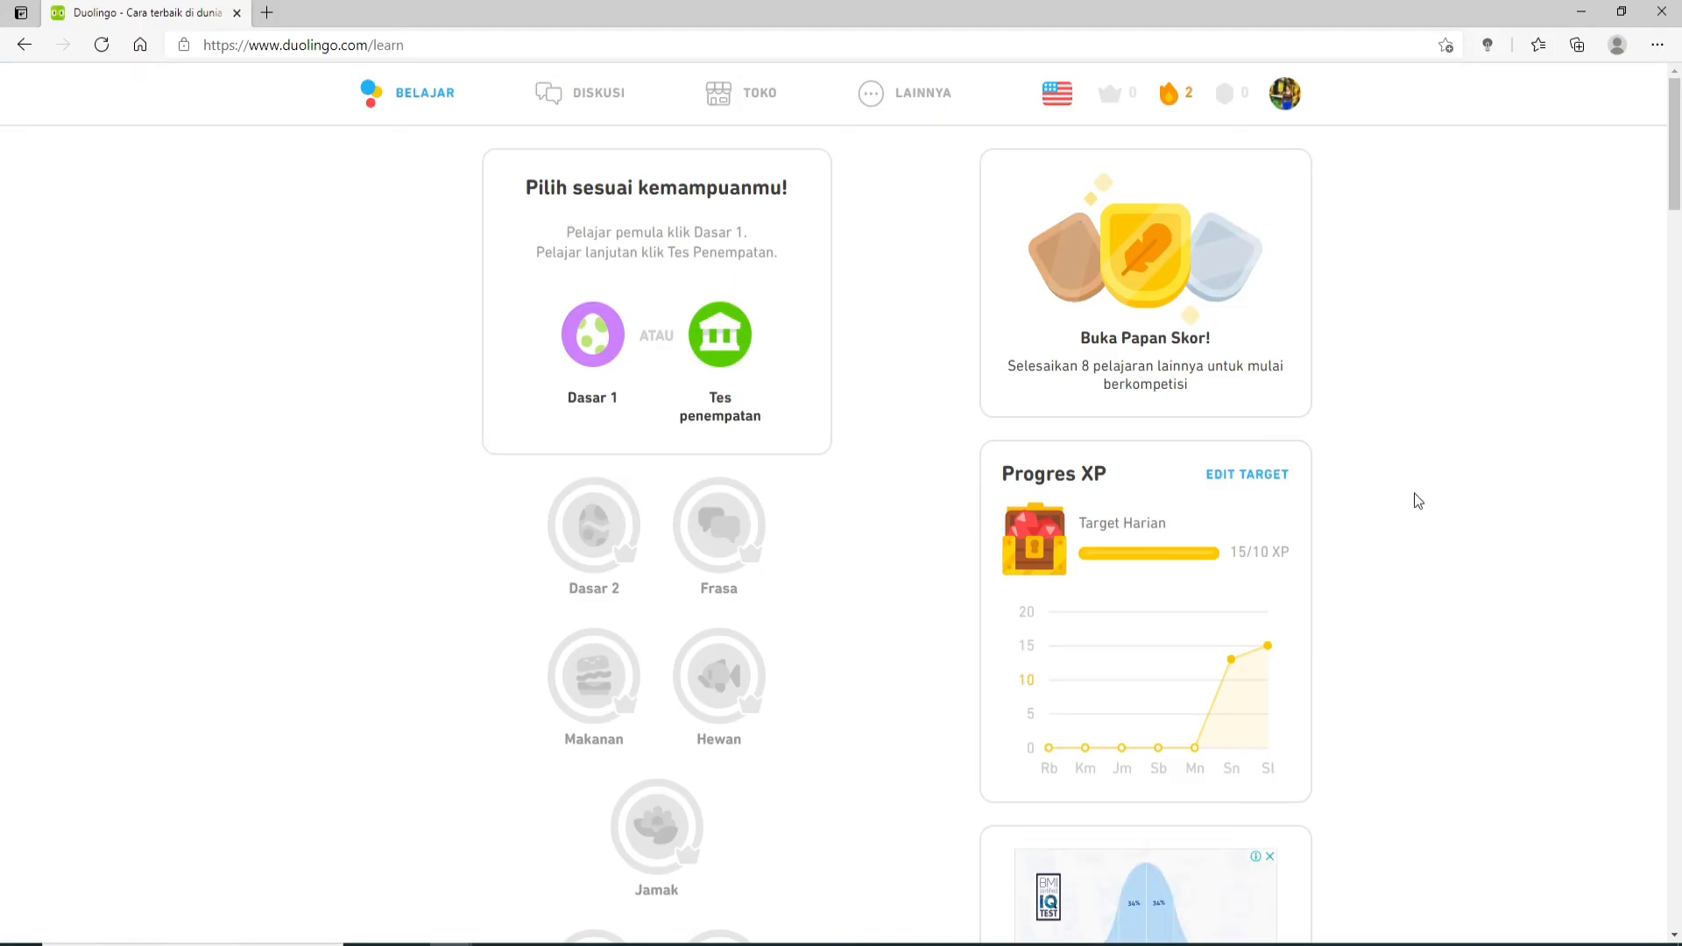
pyautogui.moveTo(1567, 891)
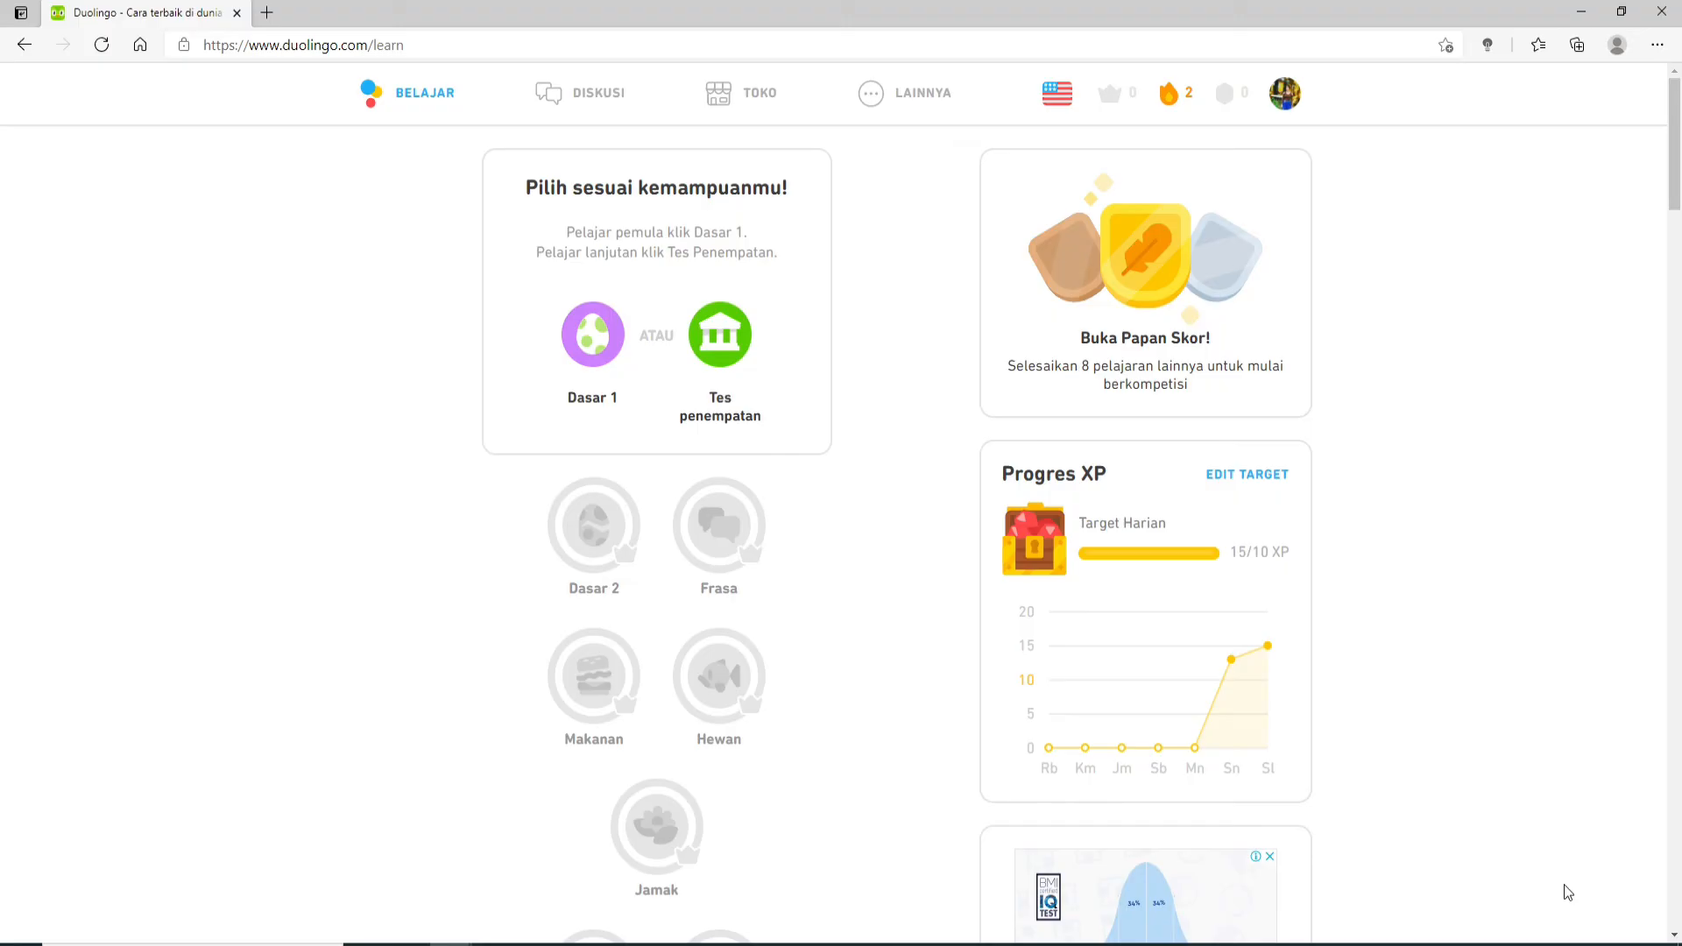
pyautogui.scroll(-3)
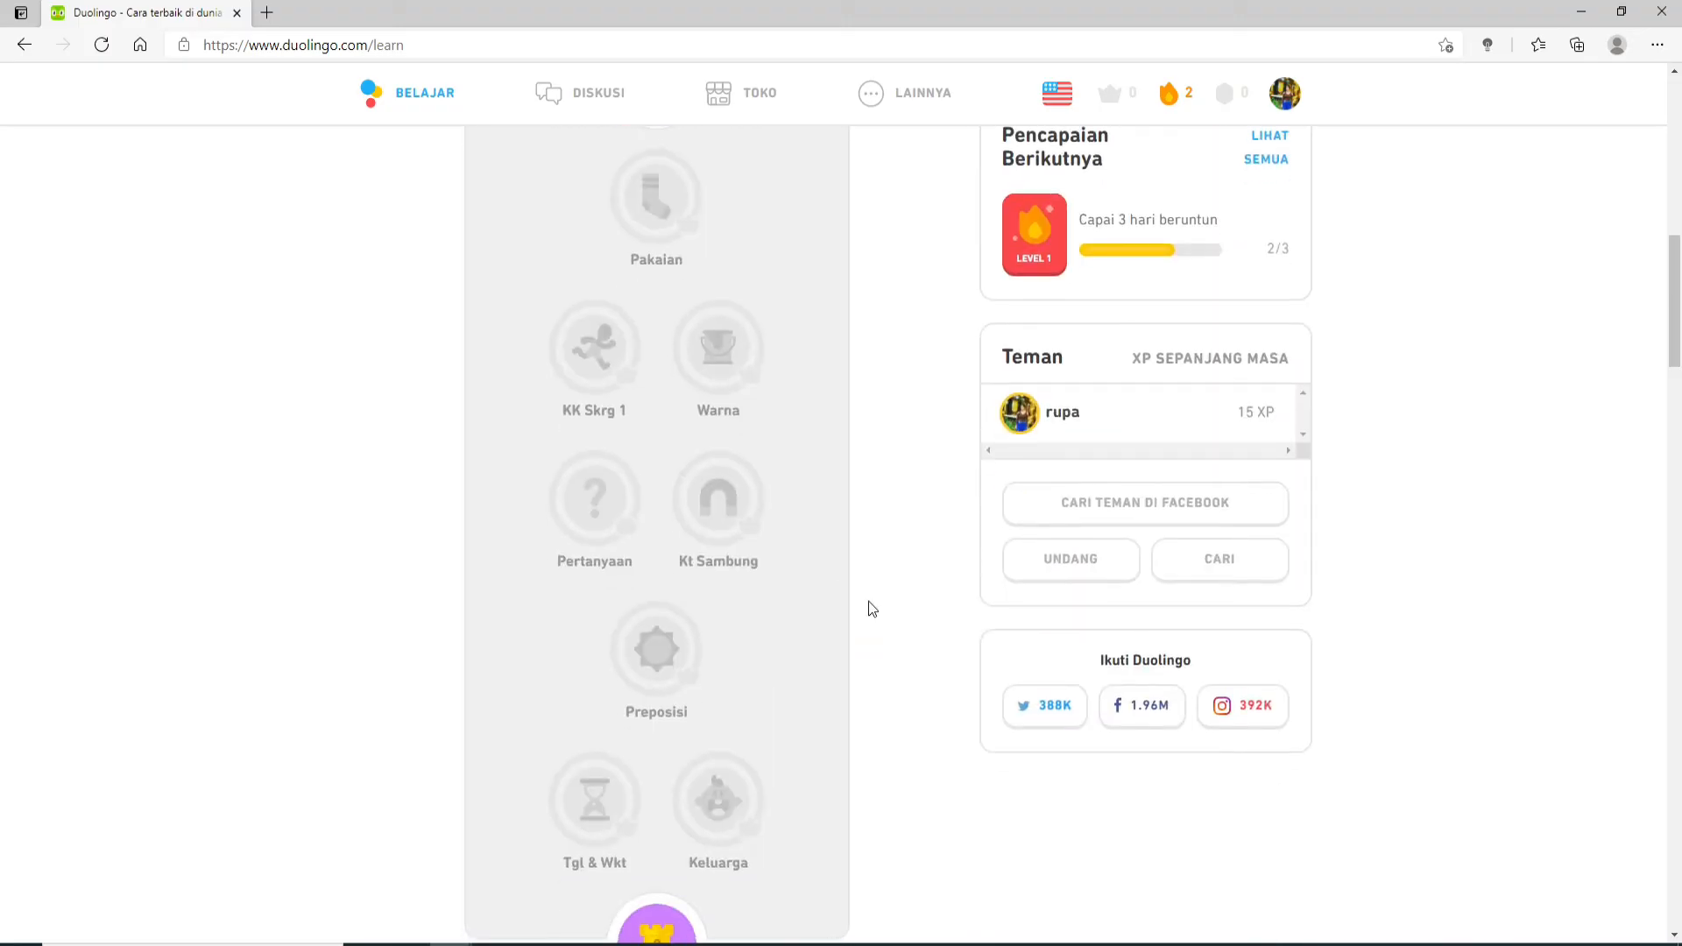